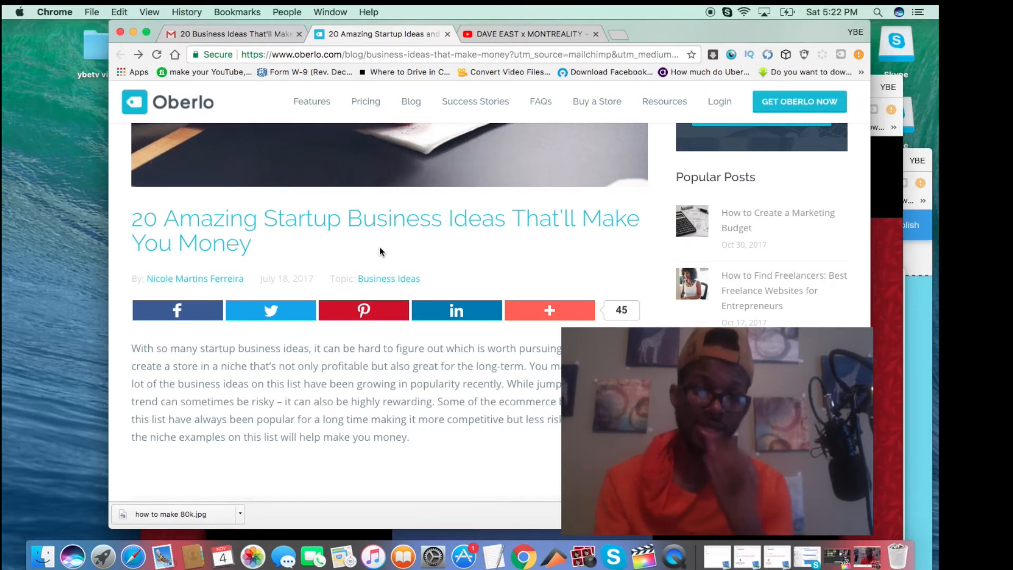
# Read past the article title and intro paragraph until the Post Contents list appears
pyautogui.scroll(-3)
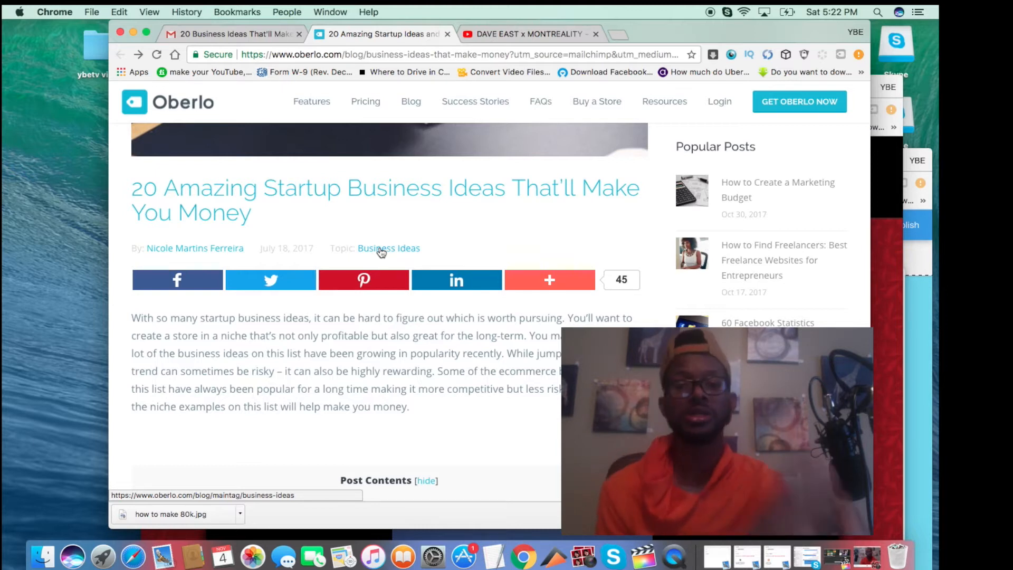
pyautogui.scroll(-3)
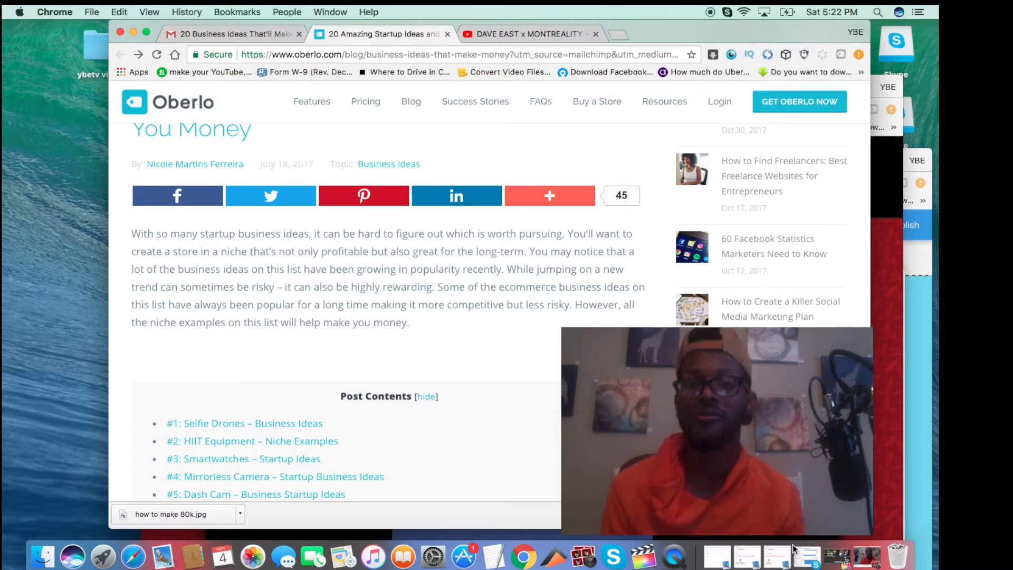
pyautogui.moveTo(781, 539)
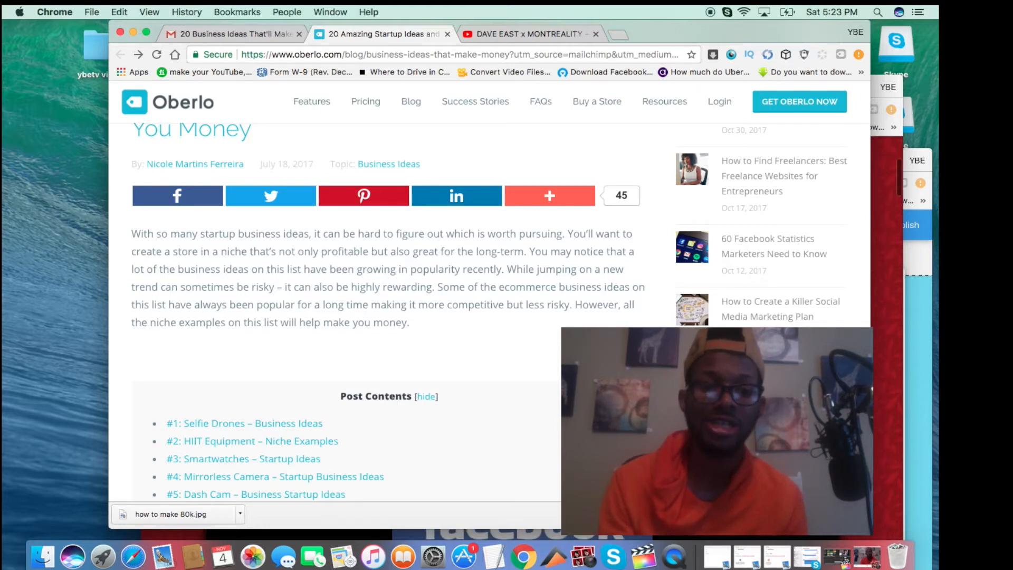
pyautogui.scroll(-3)
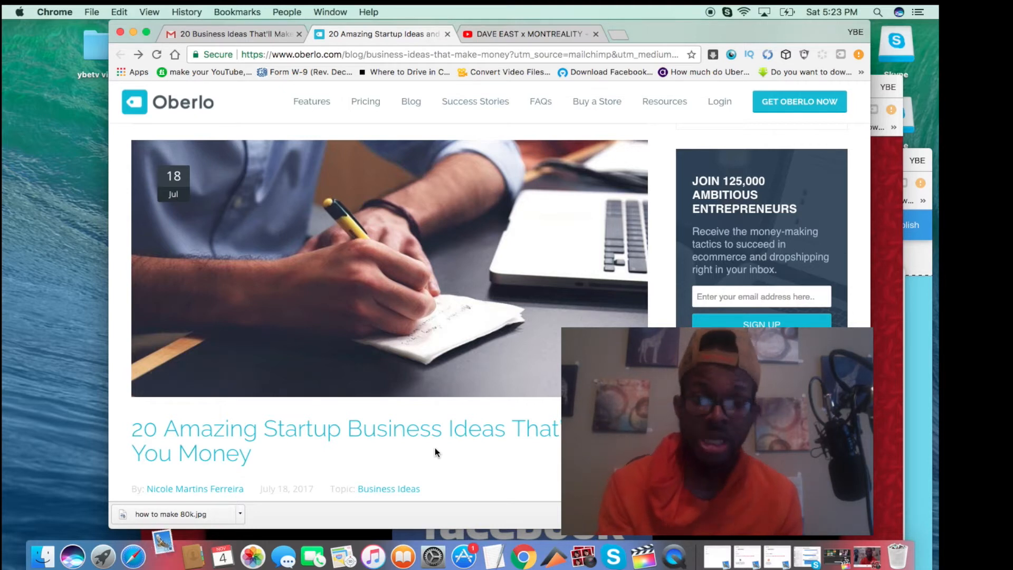
pyautogui.scroll(-3)
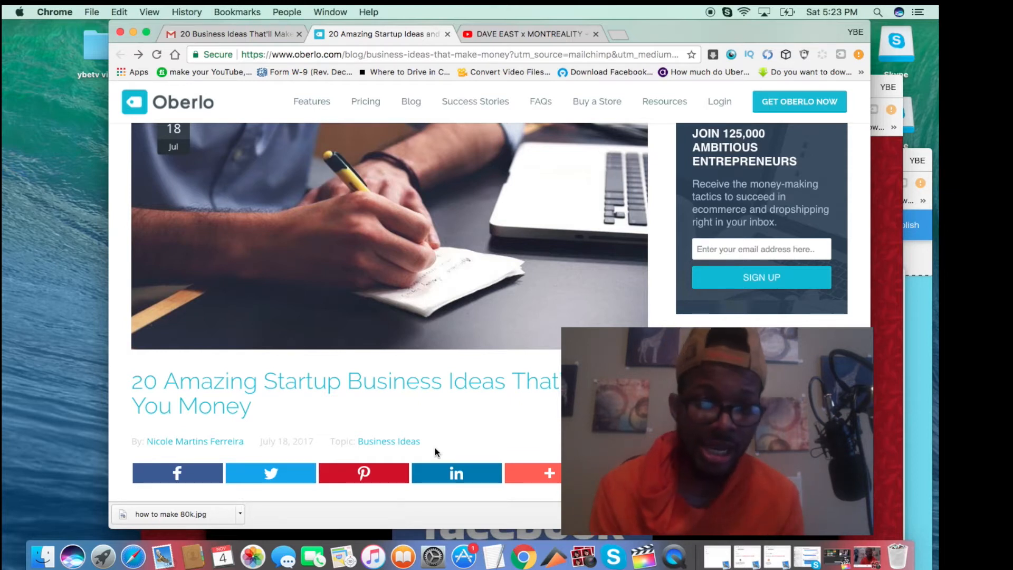
pyautogui.scroll(-3)
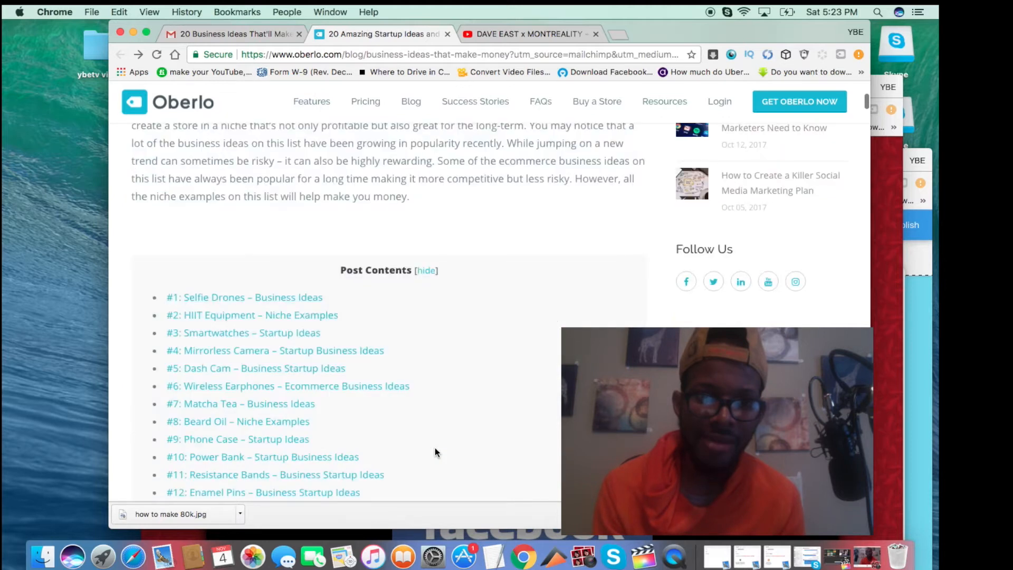
pyautogui.scroll(-3)
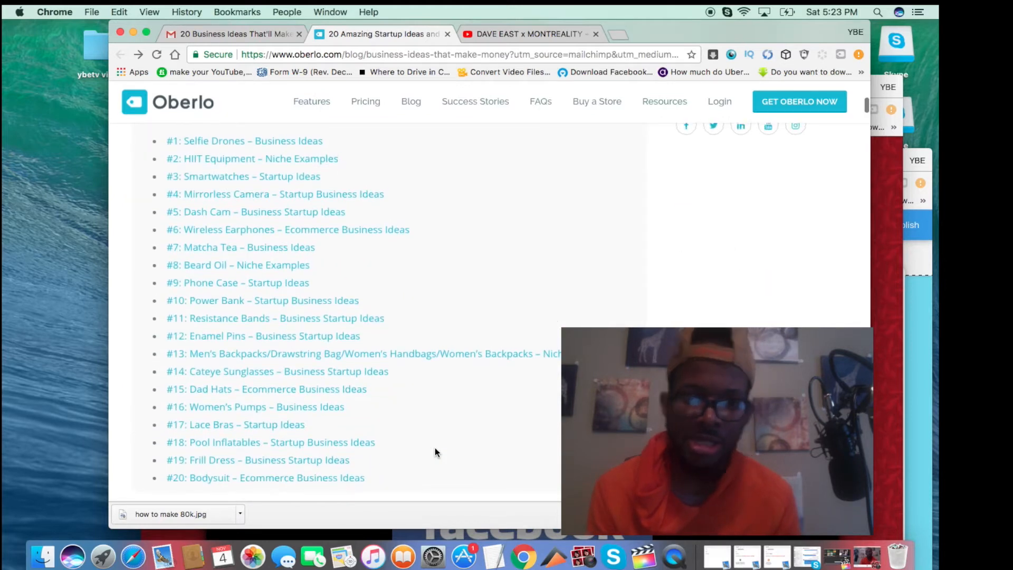
pyautogui.scroll(-3)
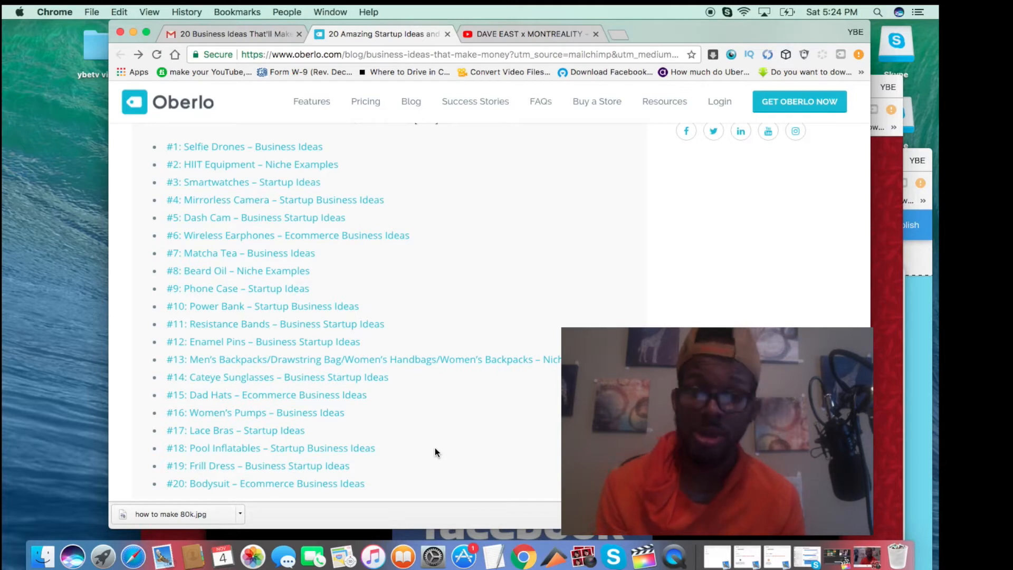
pyautogui.scroll(3)
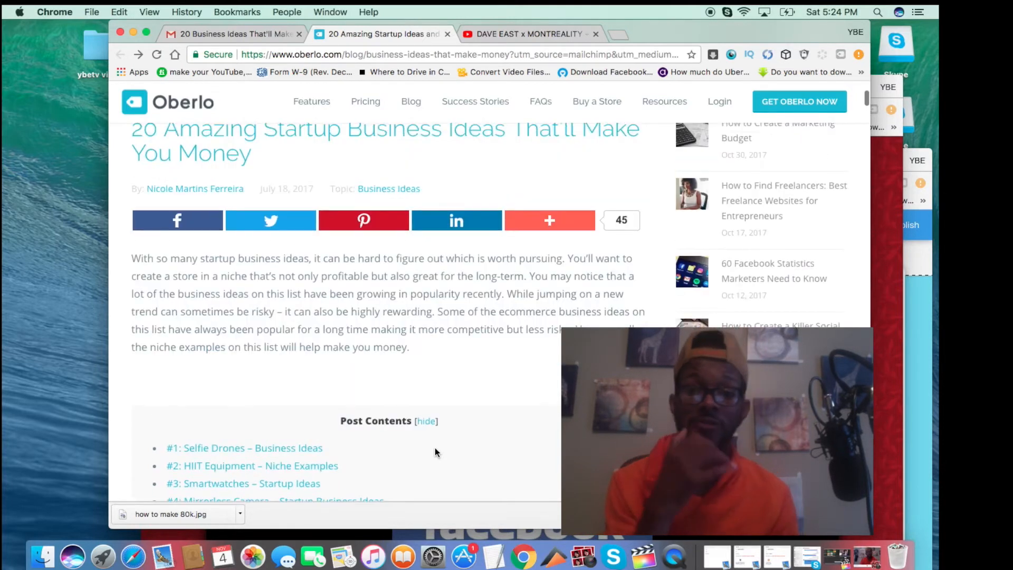
pyautogui.scroll(3)
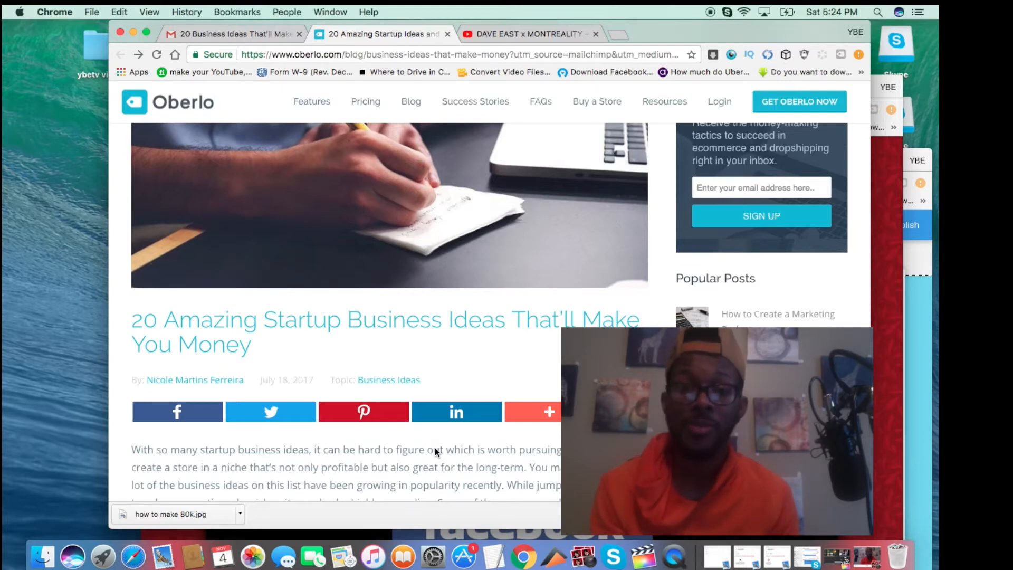
pyautogui.scroll(-3)
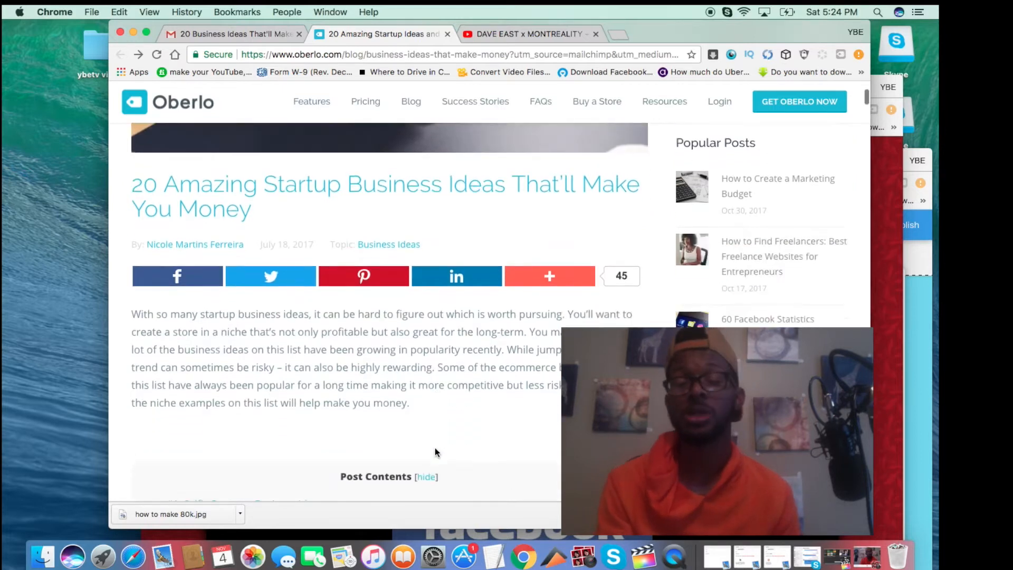
pyautogui.scroll(-3)
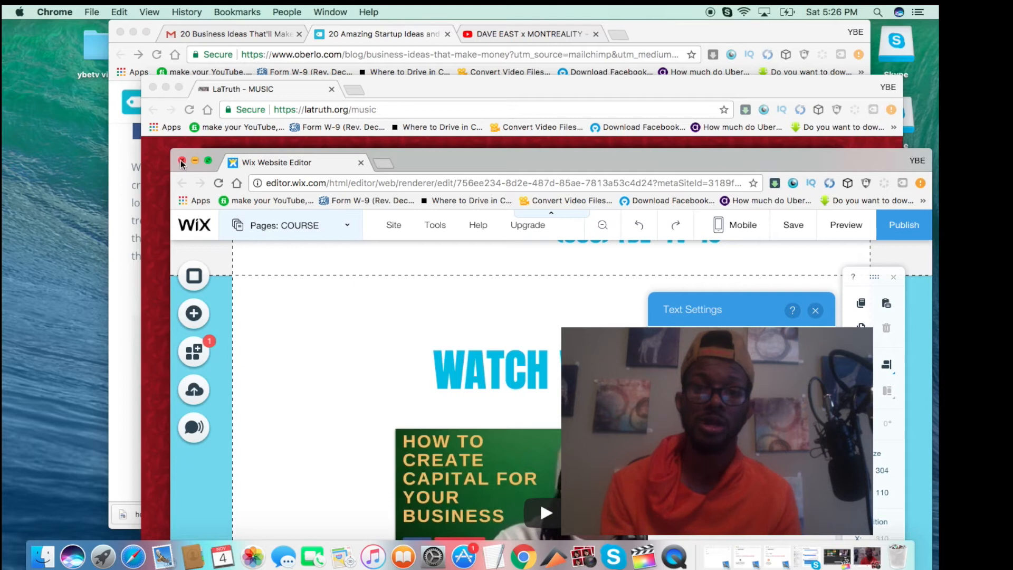
# Close the Wix editor window and read down to the Google Trends chart and drone niche paragraph
pyautogui.click(183, 162)
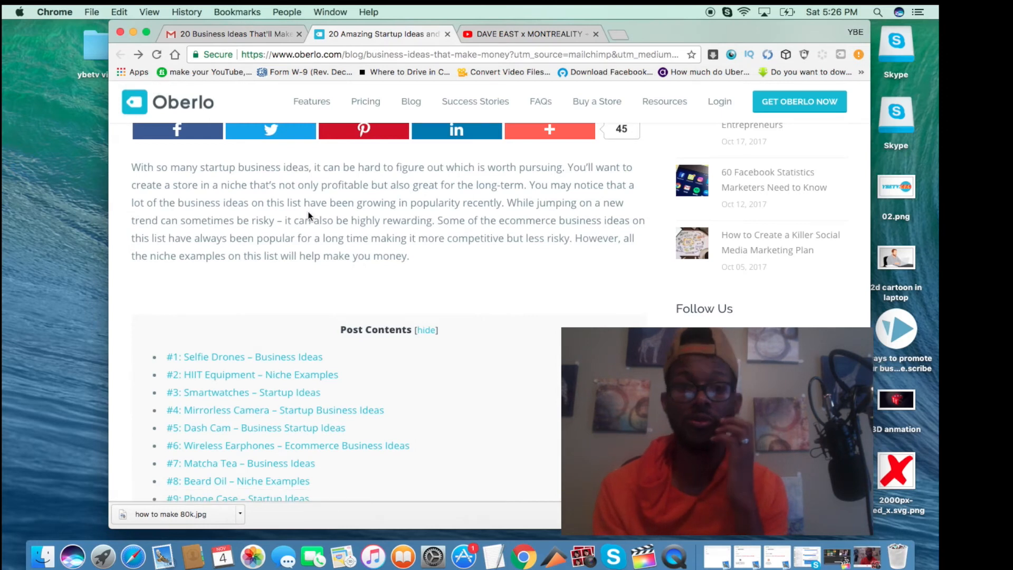
pyautogui.scroll(-3)
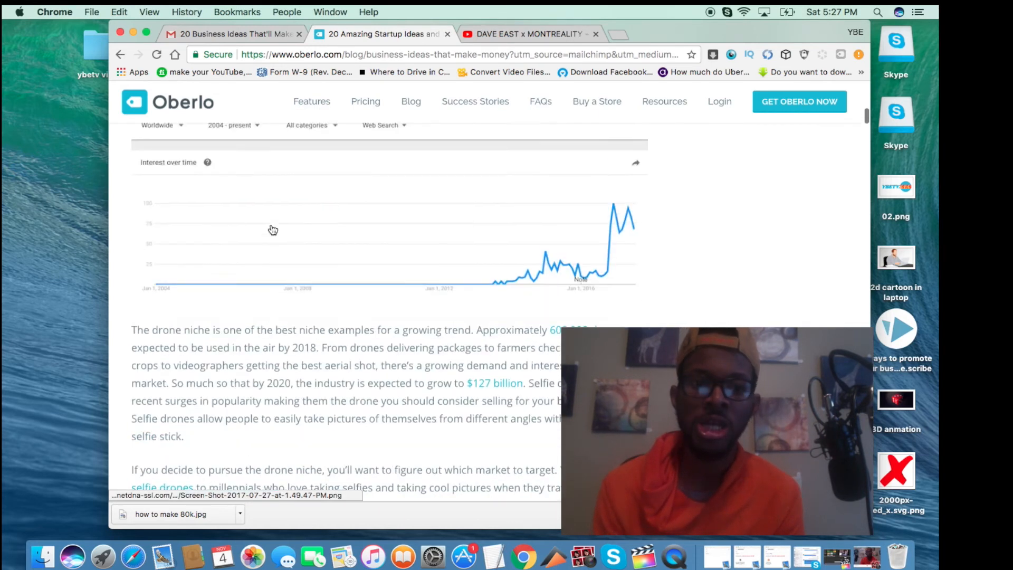
pyautogui.scroll(-3)
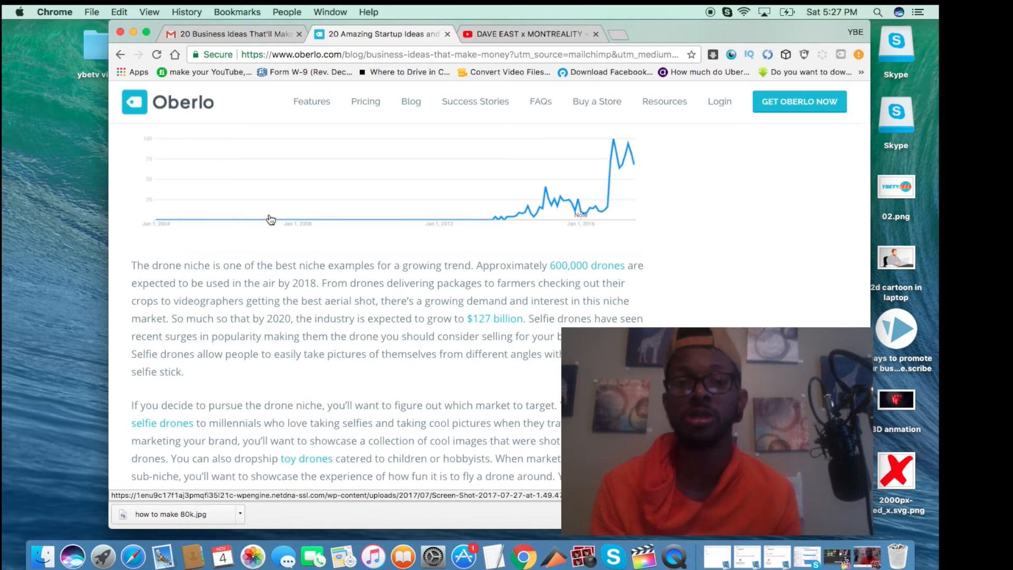
pyautogui.moveTo(296, 251)
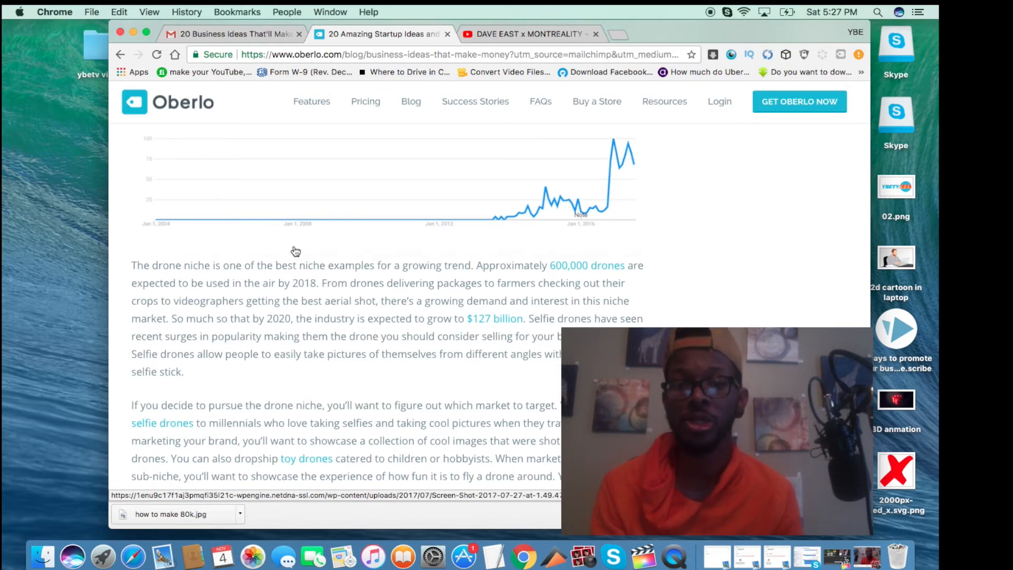
pyautogui.moveTo(320, 240)
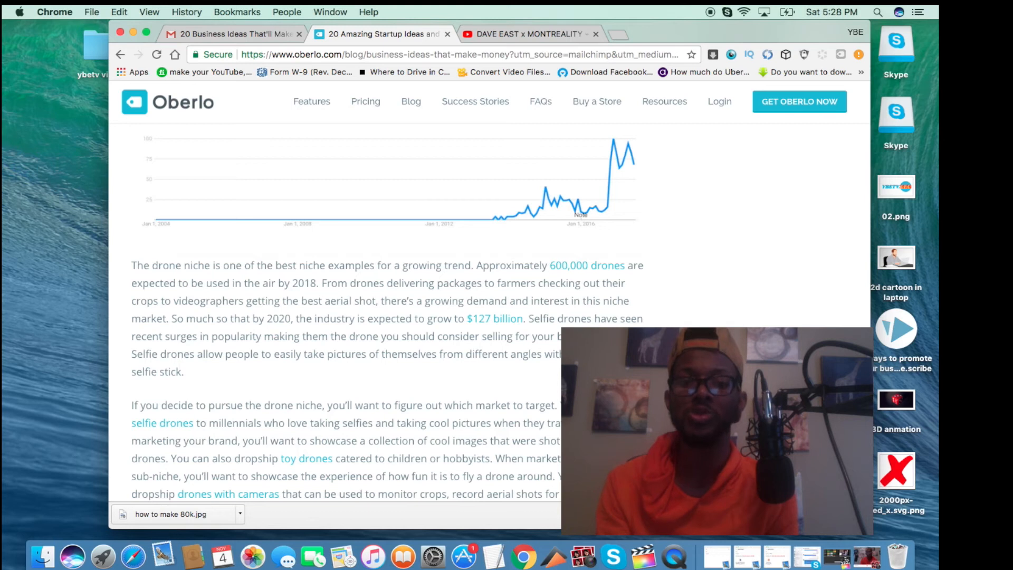
# Read the selfie, toy and camera drone sub-niches, ending on the entrepreneur's YouTube channel page
pyautogui.scroll(-3)
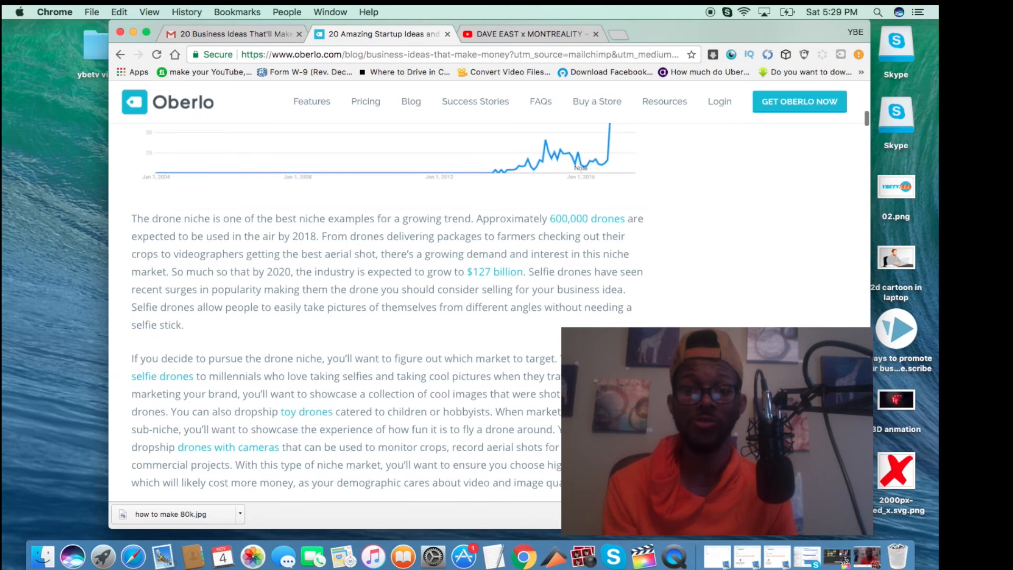
pyautogui.scroll(-3)
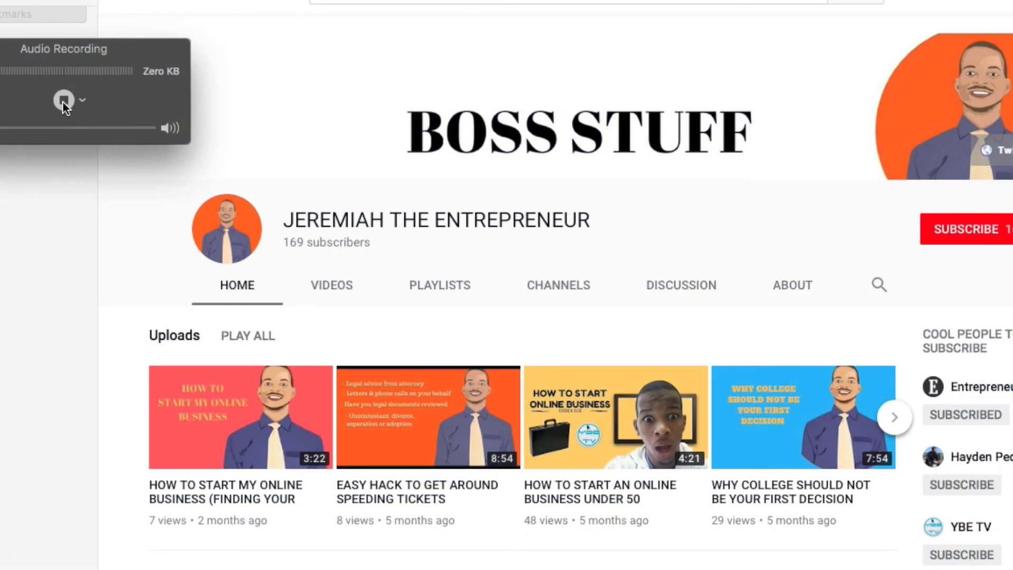
# Open the video 'HOW TO START MY ONLINE BUSINESS (FINDING YOUR WHY)' from the channel's Uploads
pyautogui.click(63, 100)
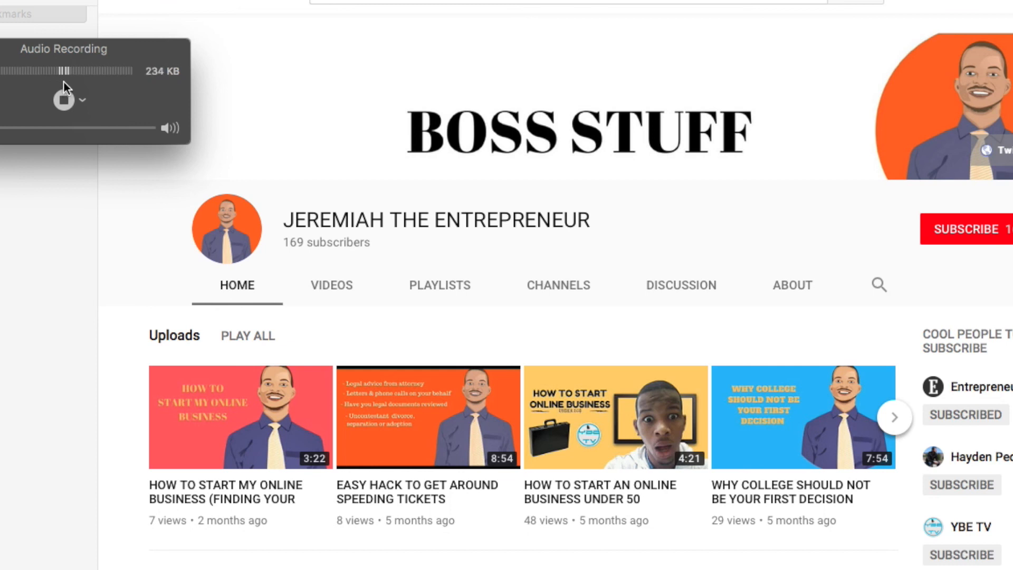
pyautogui.moveTo(44, 328)
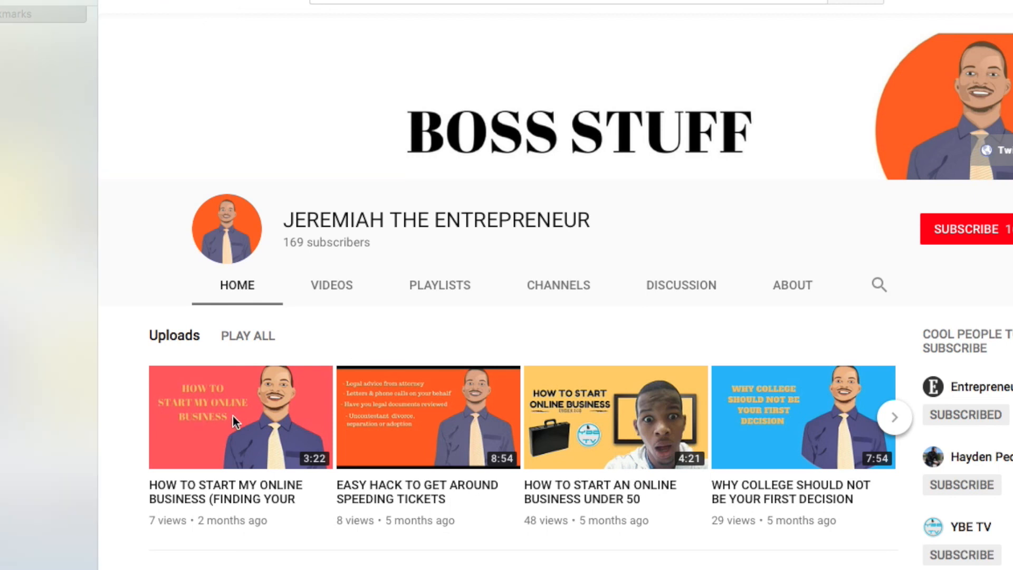
pyautogui.click(240, 416)
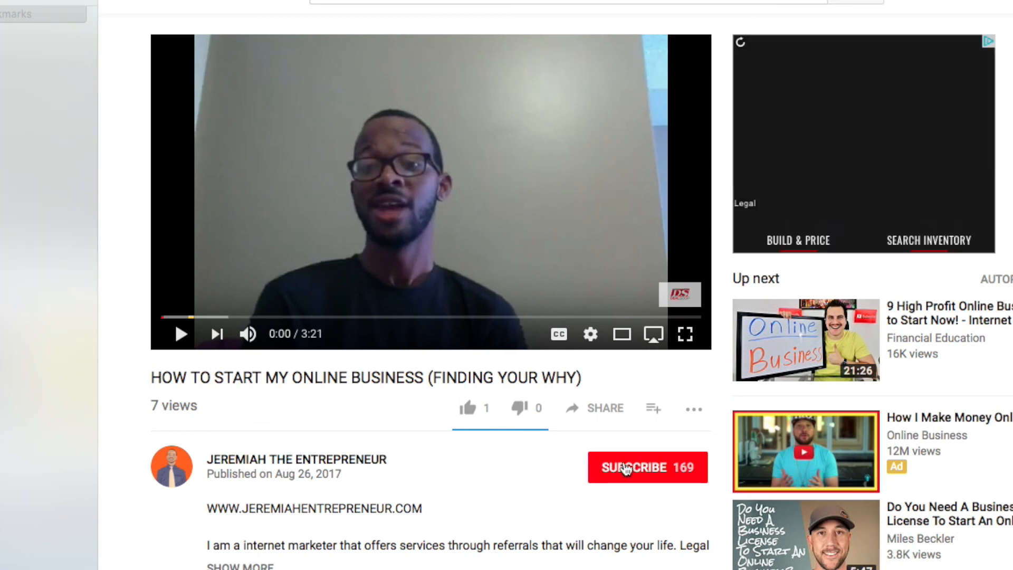
# Subscribe to the Jeremiah the Entrepreneur channel under the video
pyautogui.click(646, 467)
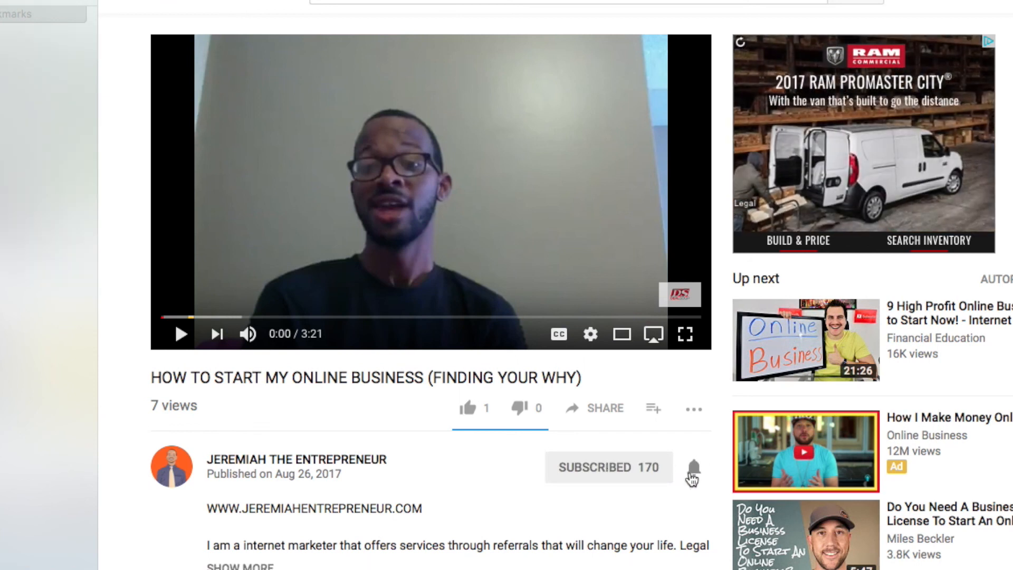
pyautogui.moveTo(692, 487)
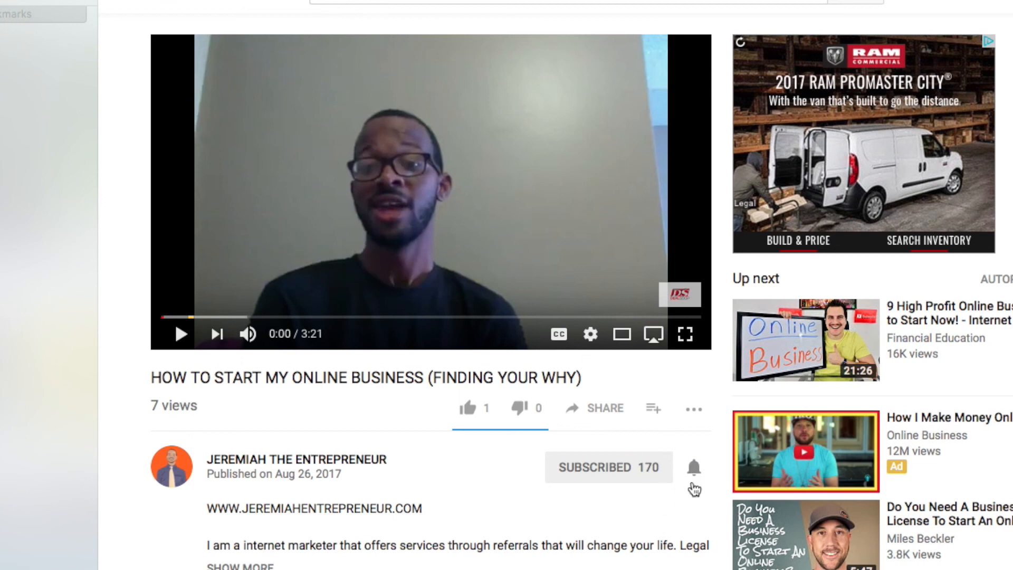
pyautogui.moveTo(692, 467)
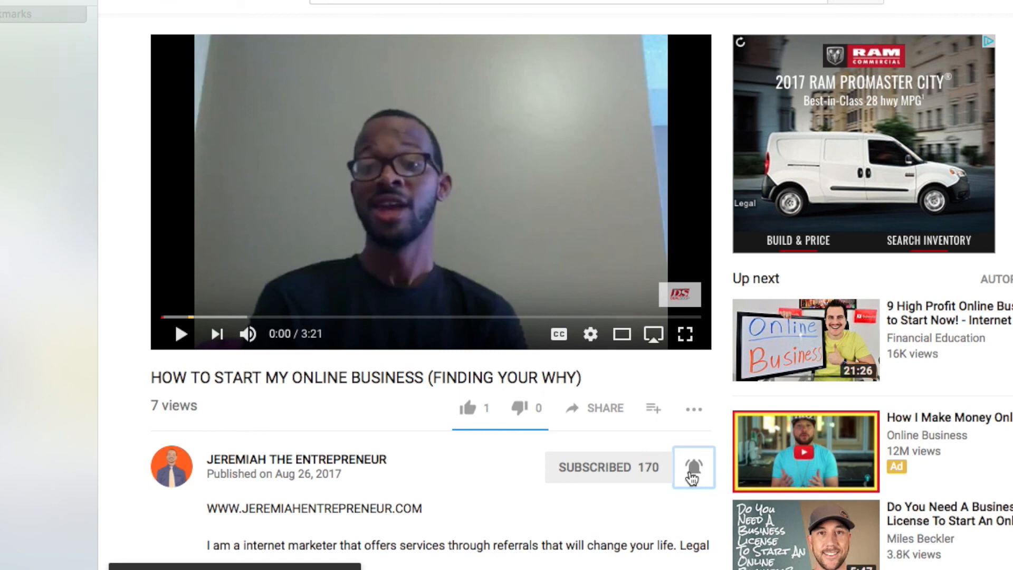
pyautogui.moveTo(628, 457)
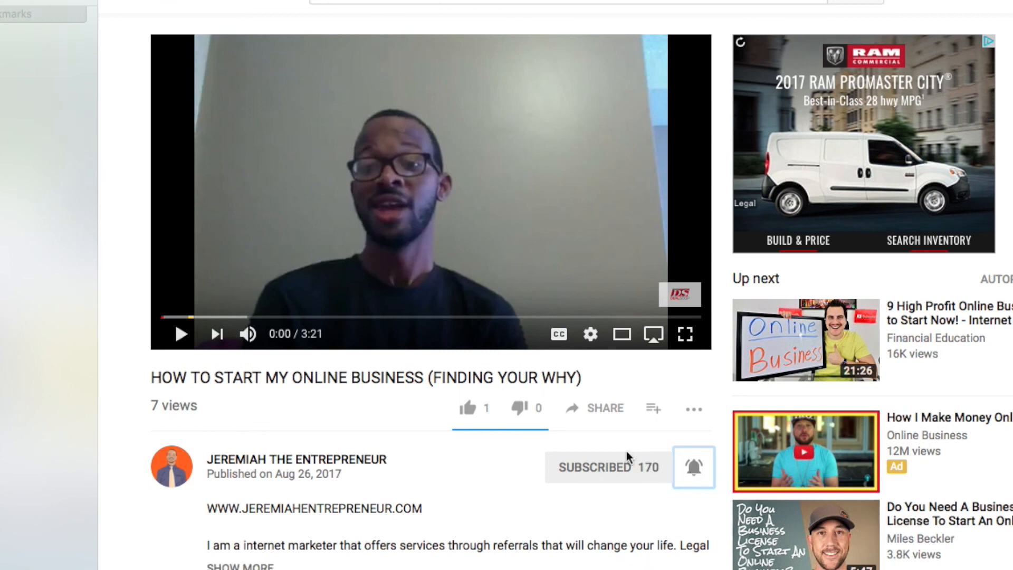